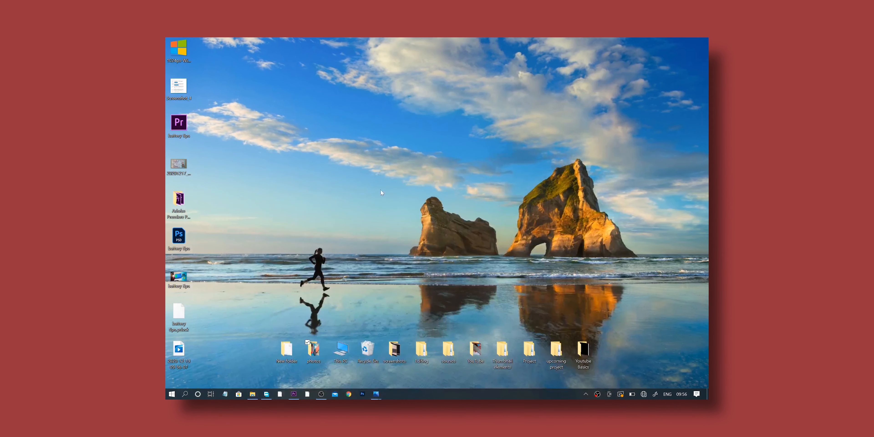
Step: Launch the Windows Settings app to its home page from the Start menu
left_click(210, 394)
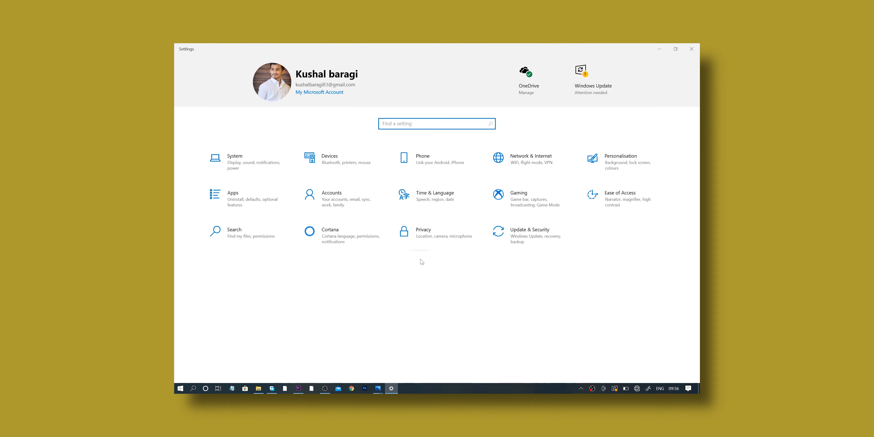
Step: Show the Privacy background-apps list and scroll through the allowed apps
left_click(422, 229)
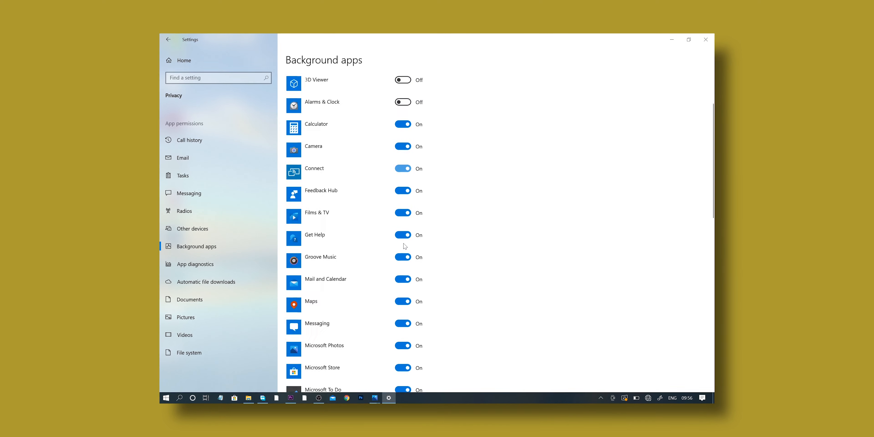
scroll("down", 3)
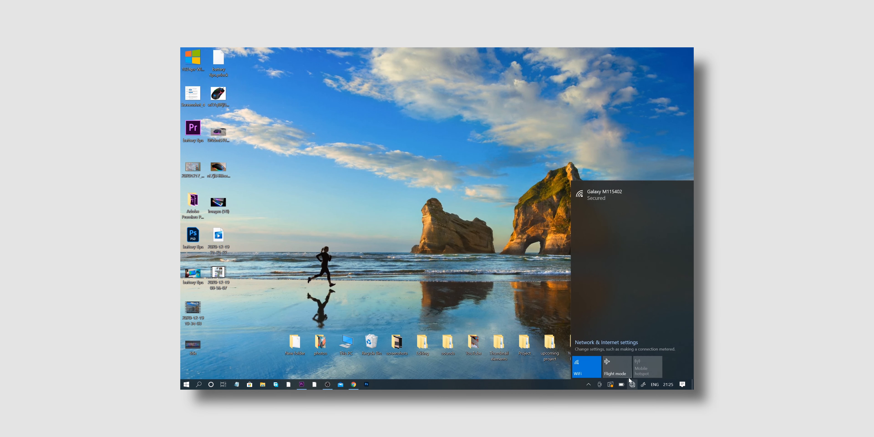
Step: Connect to the Galaxy M115402 Wi-Fi network and dismiss the network flyout
left_click(603, 194)
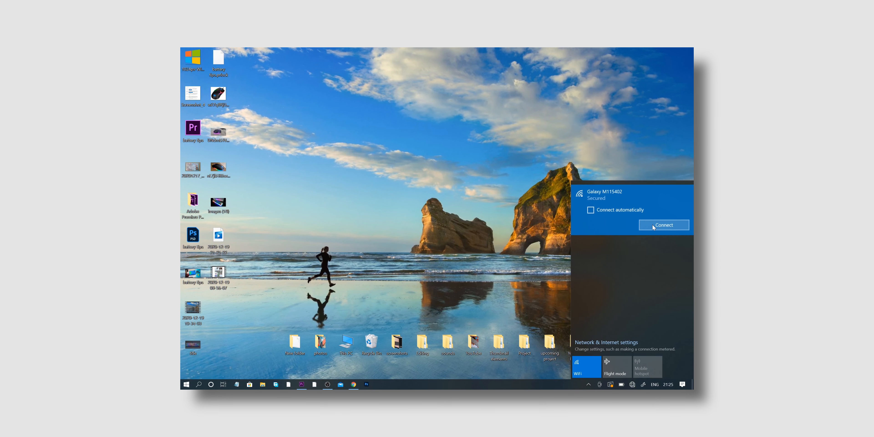
left_click(662, 225)
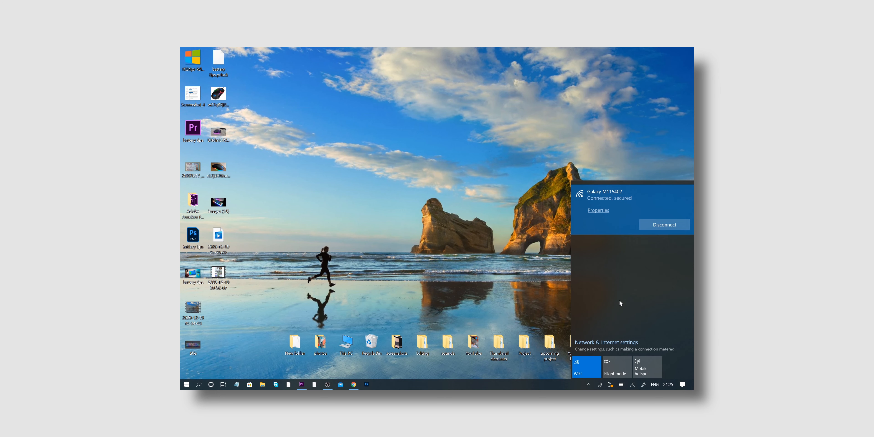
left_click(632, 384)
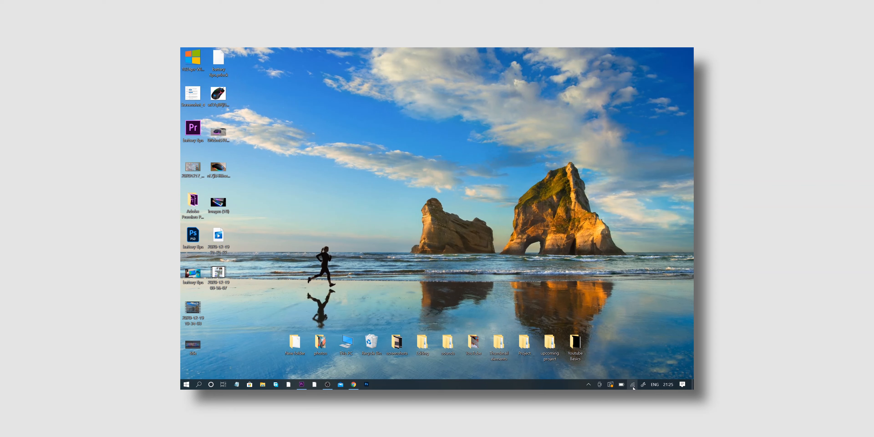
left_click(631, 384)
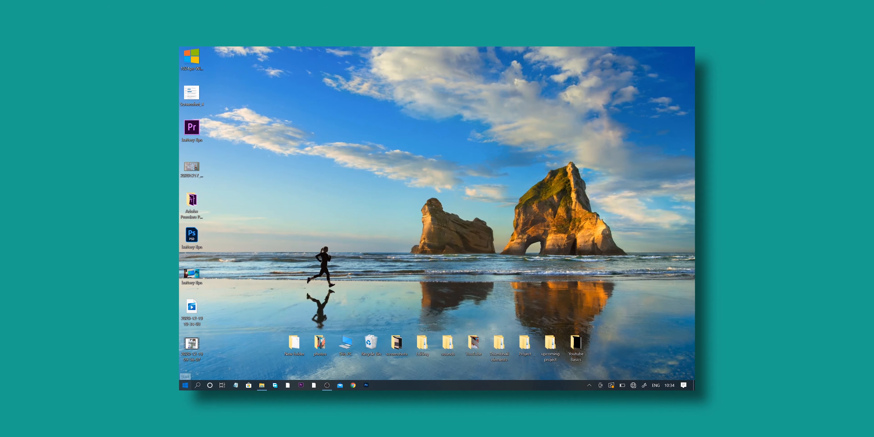
Step: Reach the Power & sleep settings page via Start search
left_click(184, 384)
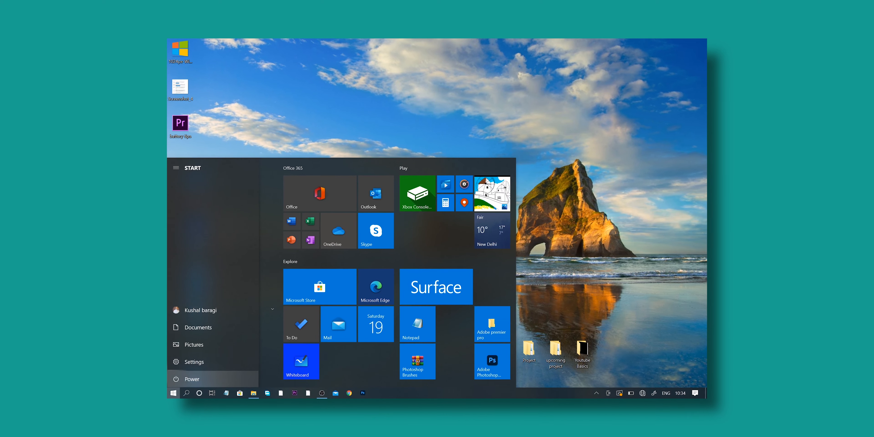
left_click(191, 379)
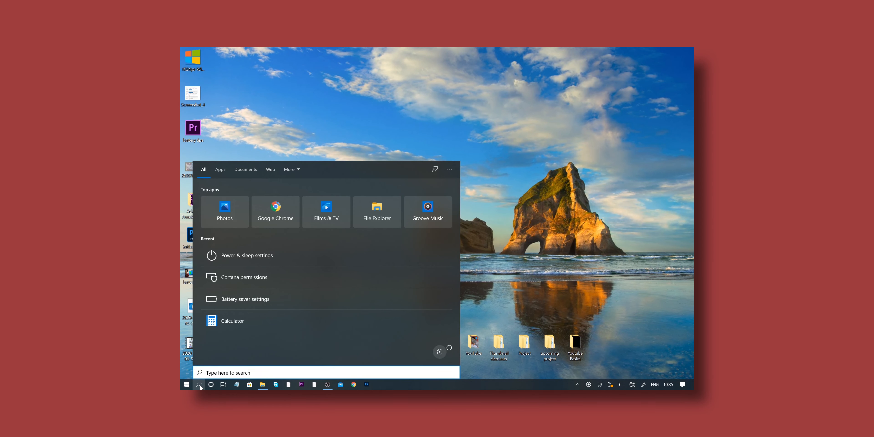
left_click(246, 256)
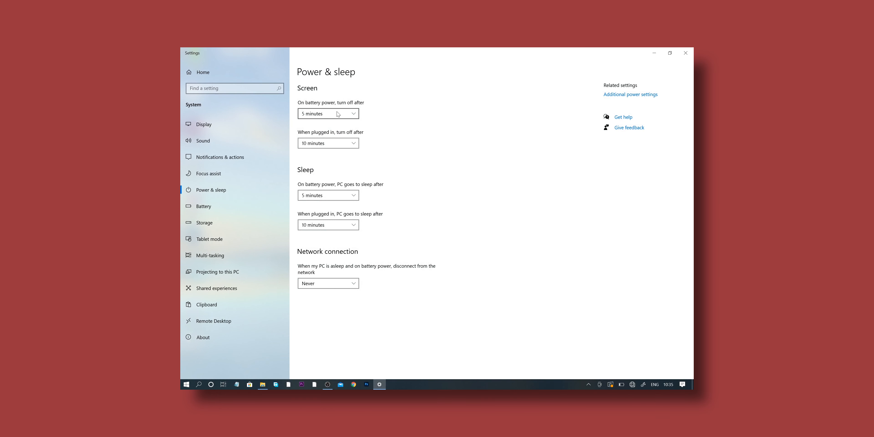
Step: Choose a new screen-off time for when the PC runs on battery
left_click(328, 114)
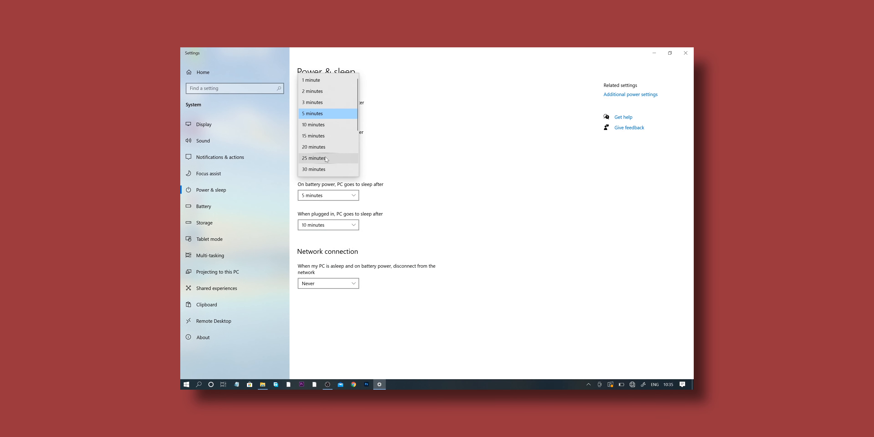
left_click(314, 158)
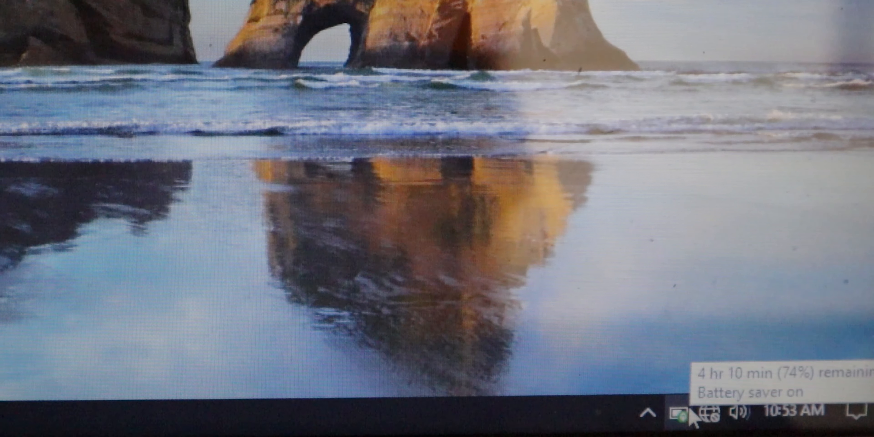
Step: Drag the battery flyout's power mode slider through Better battery and Better performance to Best performance
left_click(677, 414)
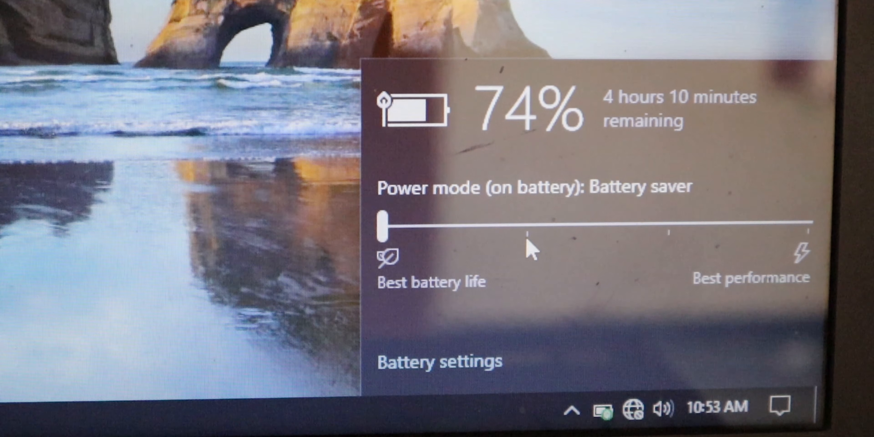
left_click_drag(382, 228, 526, 228)
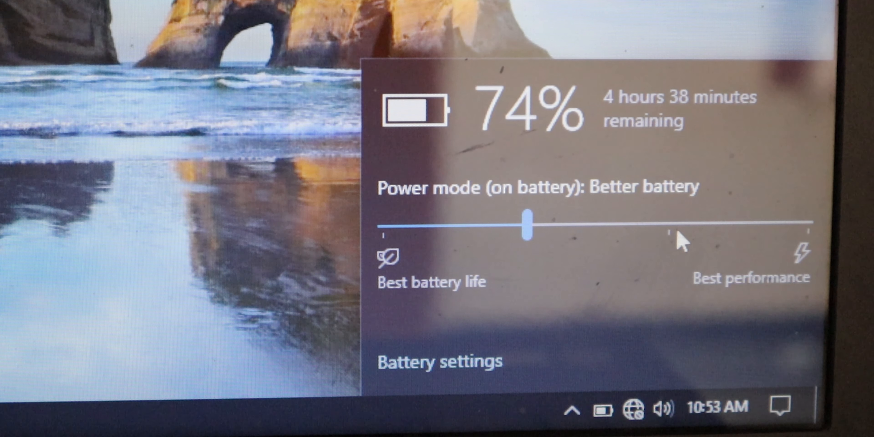
left_click_drag(525, 225, 670, 226)
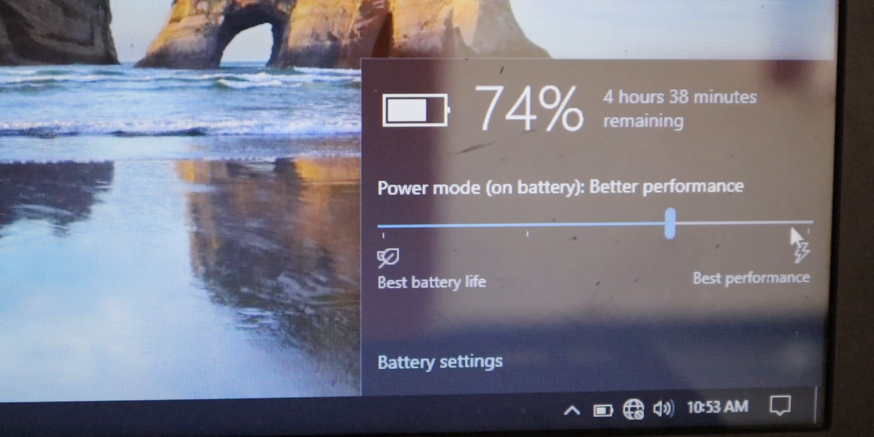
left_click_drag(671, 225, 806, 224)
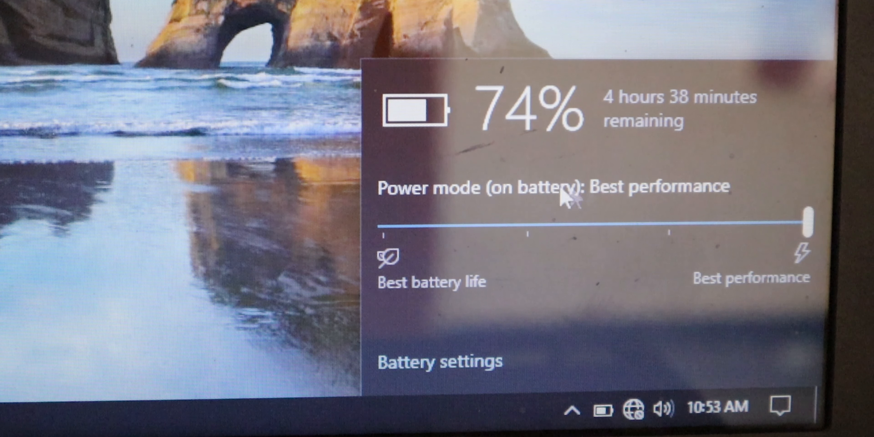
left_click_drag(805, 220, 385, 220)
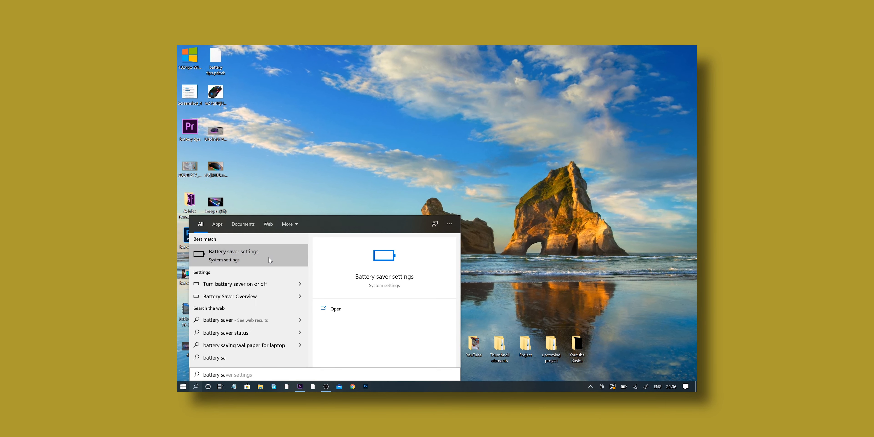
Step: Switch Battery saver status On and enable automatic turn-on in Battery saver settings
left_click(233, 253)
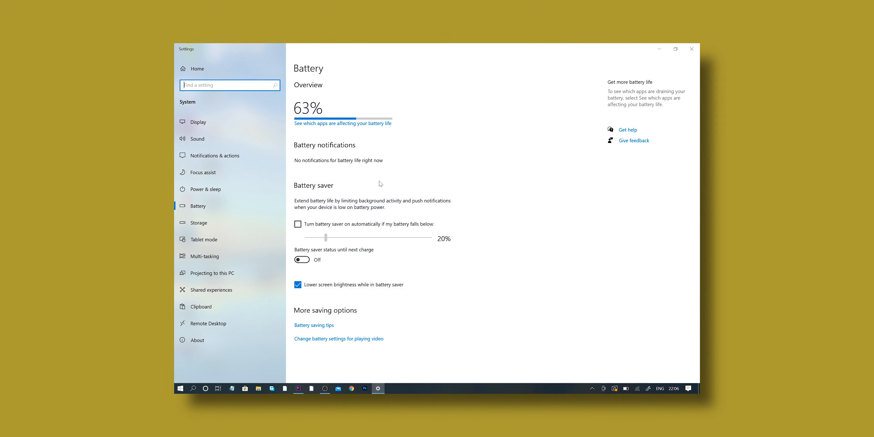
left_click(300, 260)
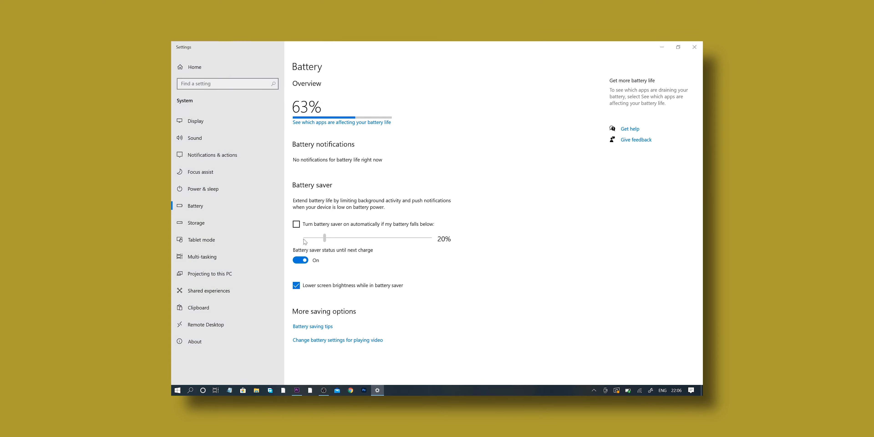
left_click(294, 224)
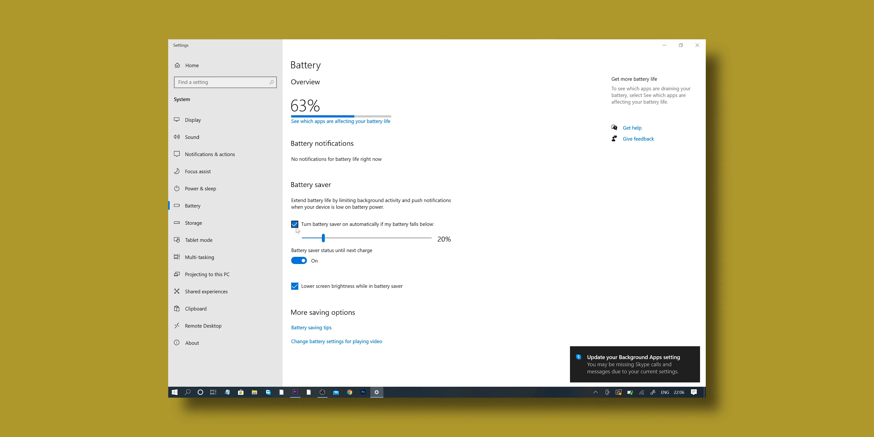
Step: Set the automatic battery saver threshold to 20% and close the Settings window
left_click_drag(317, 236, 343, 236)
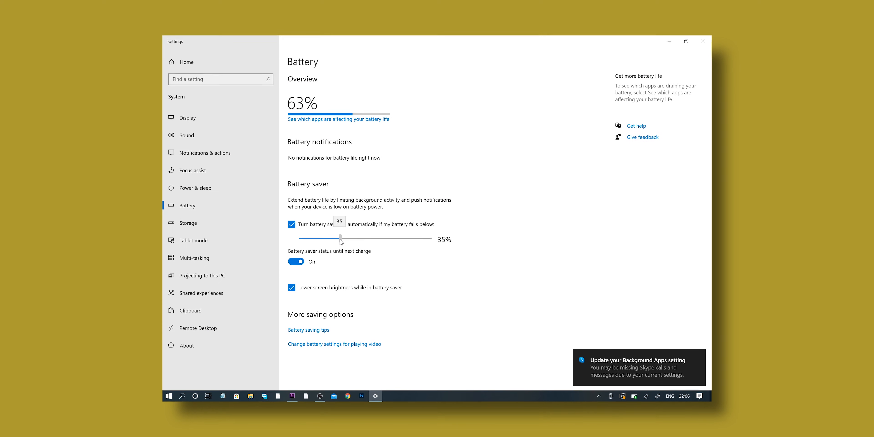
left_click_drag(340, 239, 320, 239)
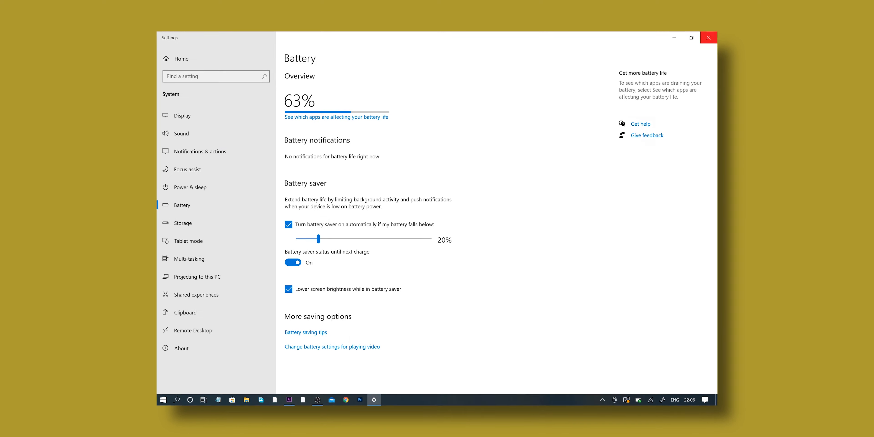
left_click(163, 400)
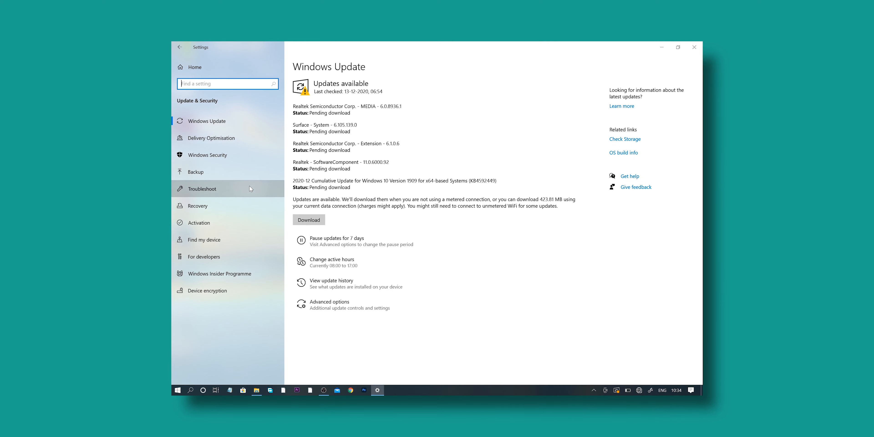
Step: Run the Power troubleshooter from the Troubleshoot page so it starts detecting issues
left_click(202, 189)
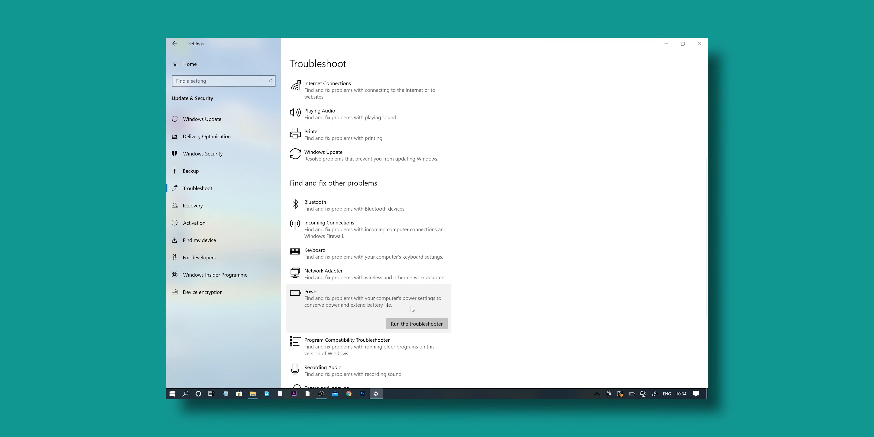
left_click(417, 324)
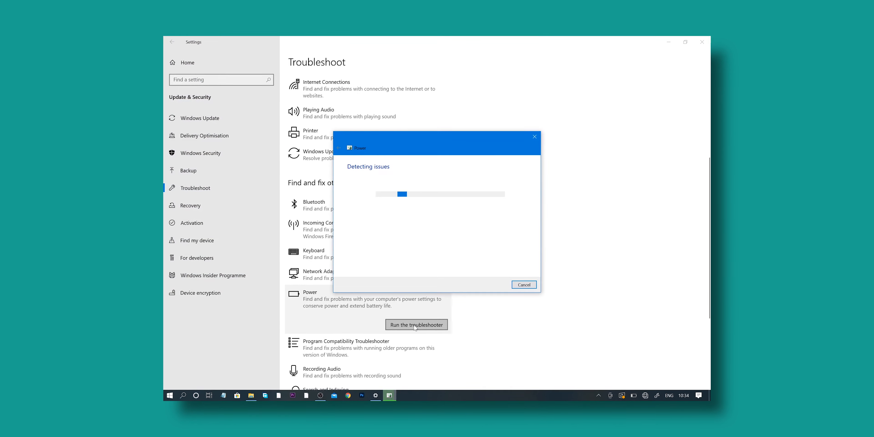